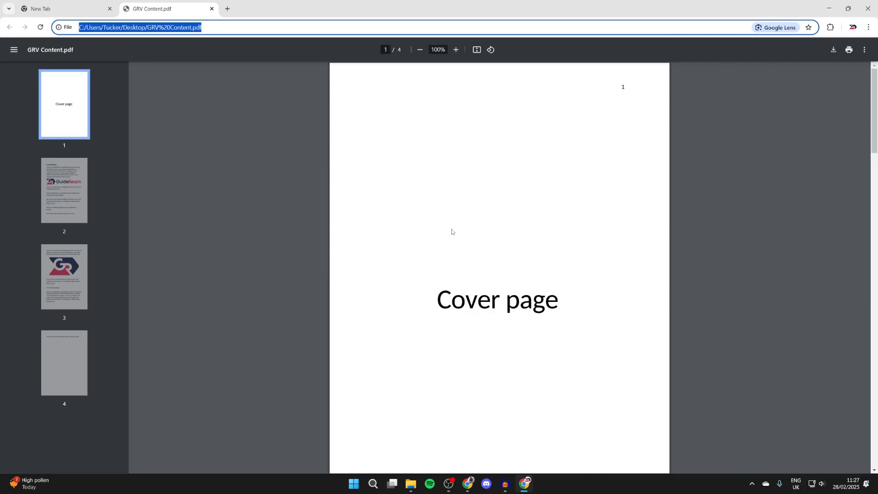
{"action": "mouse_move", "coordinate": [445, 257]}
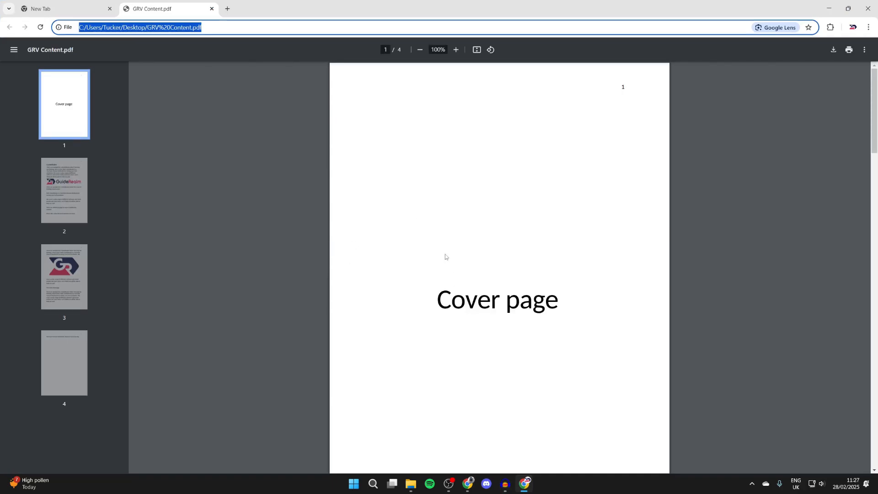
Switch from the PDF to the Google start page and show the Google apps launcher.
{"action": "scroll", "scroll_direction": "down", "scroll_amount": 3}
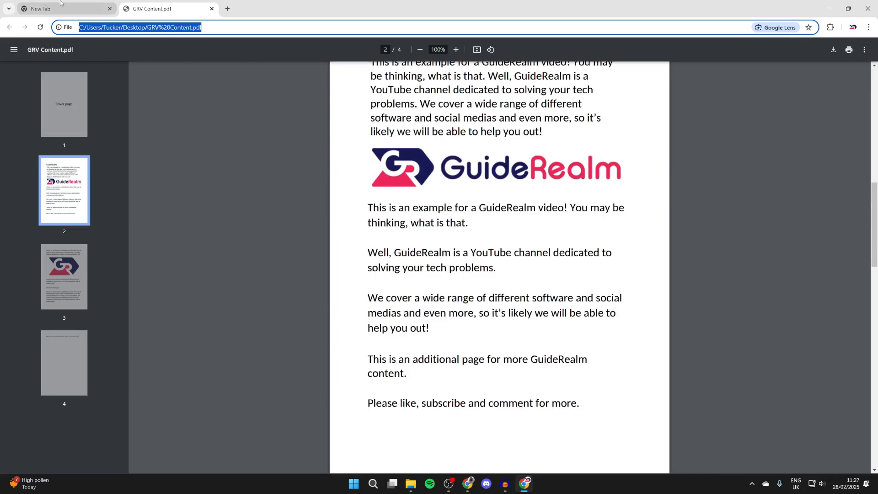
{"action": "left_click", "coordinate": [50, 8]}
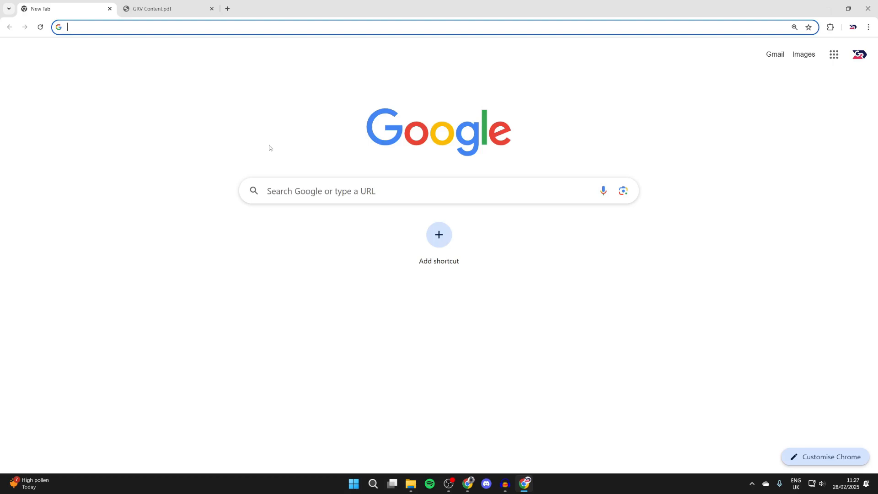
{"action": "mouse_move", "coordinate": [631, 103]}
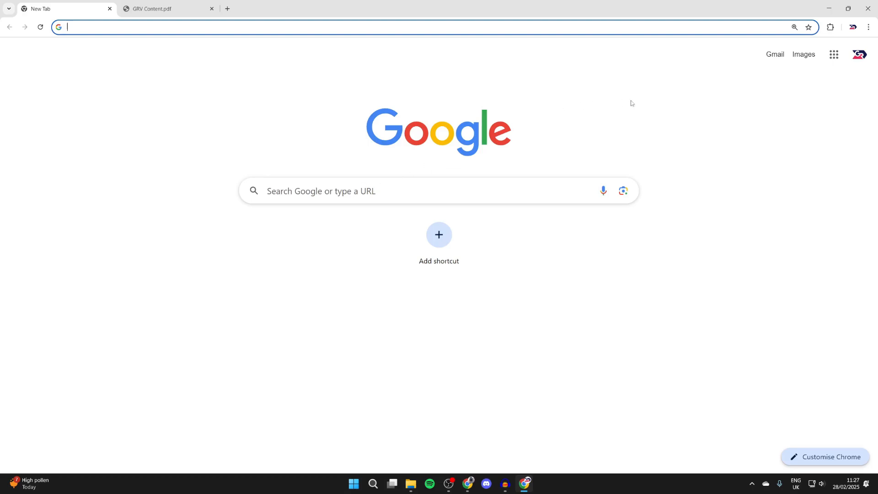
{"action": "mouse_move", "coordinate": [859, 54]}
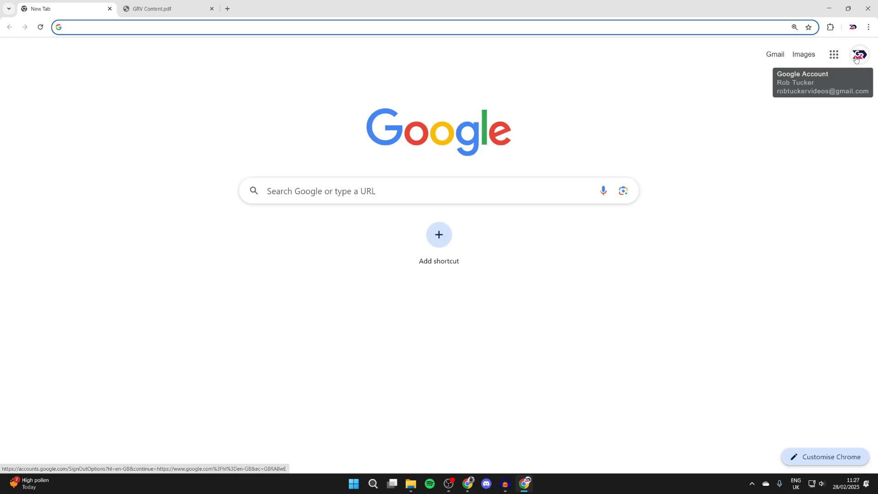
{"action": "mouse_move", "coordinate": [839, 57]}
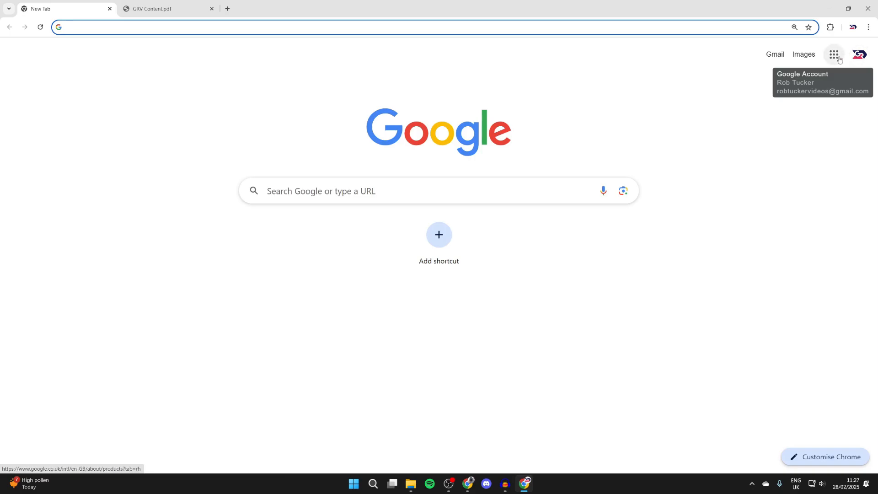
{"action": "mouse_move", "coordinate": [838, 51]}
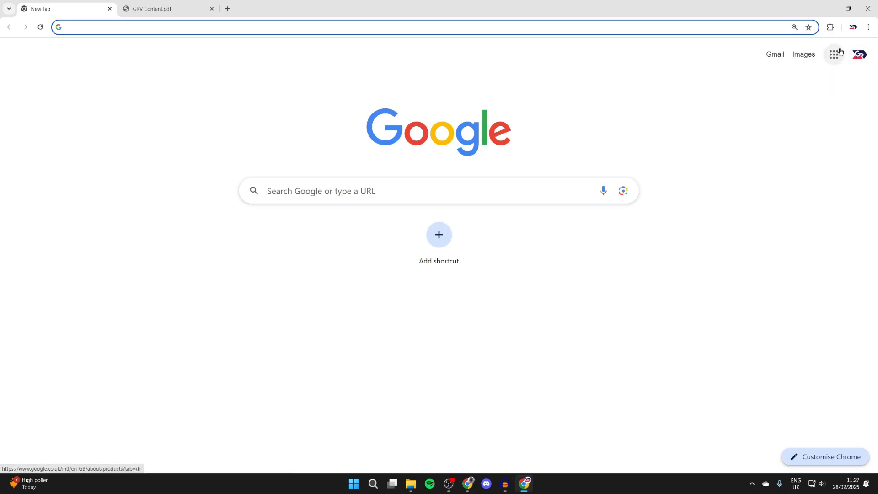
{"action": "left_click", "coordinate": [834, 54]}
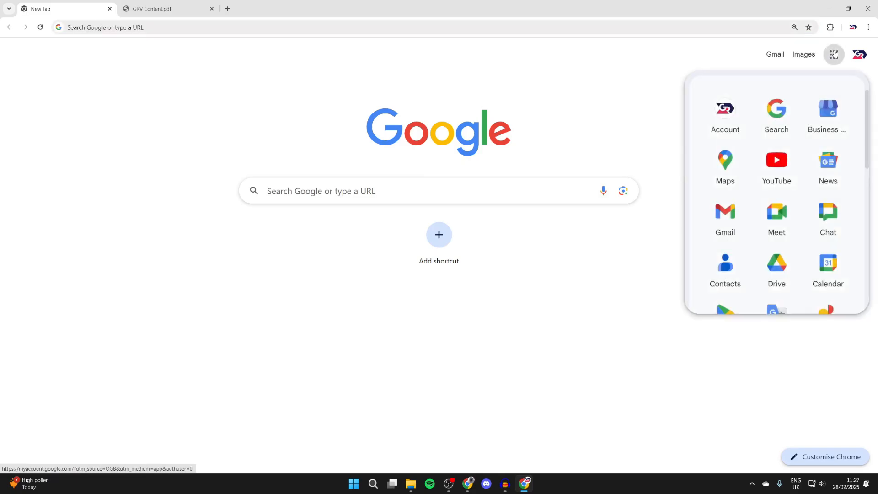
Open Google Drive and start a file upload for GRV Content.pdf via New > File upload.
{"action": "left_click", "coordinate": [776, 265]}
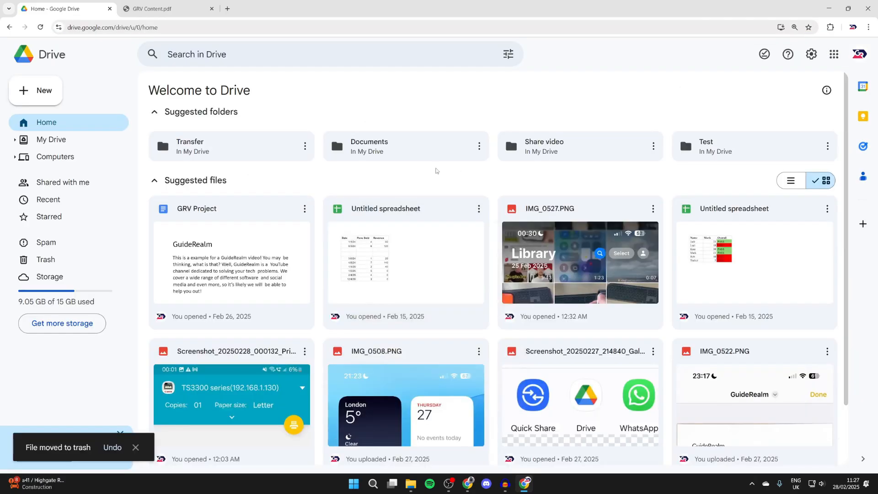
{"action": "left_click", "coordinate": [36, 91]}
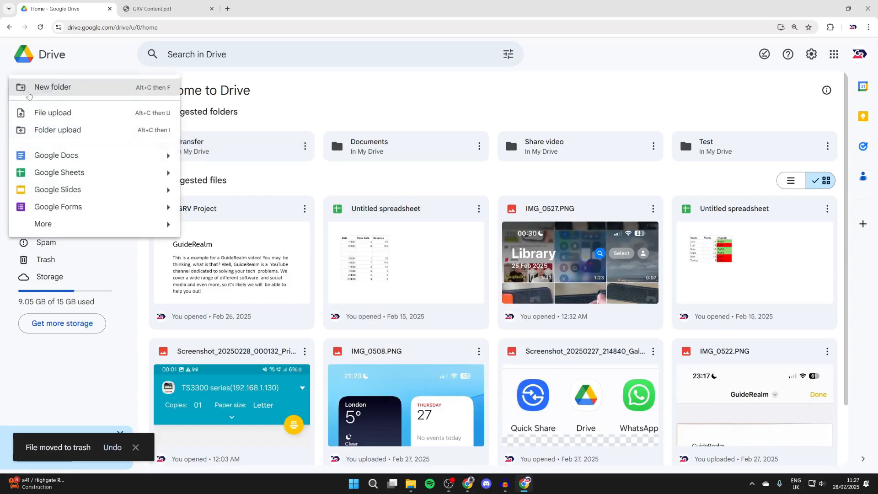
{"action": "left_click", "coordinate": [52, 113]}
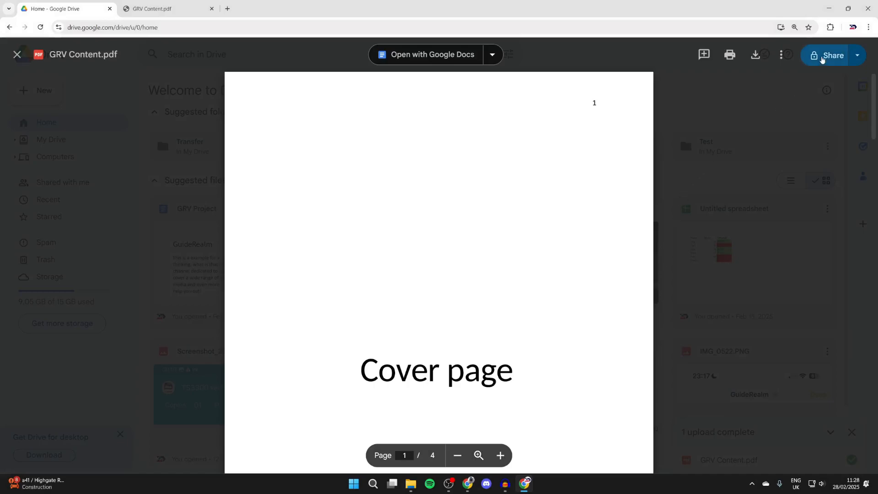
In Share for GRV Content.pdf, set general access to 'Anyone with the link' and show the Viewer role choices.
{"action": "left_click", "coordinate": [825, 55]}
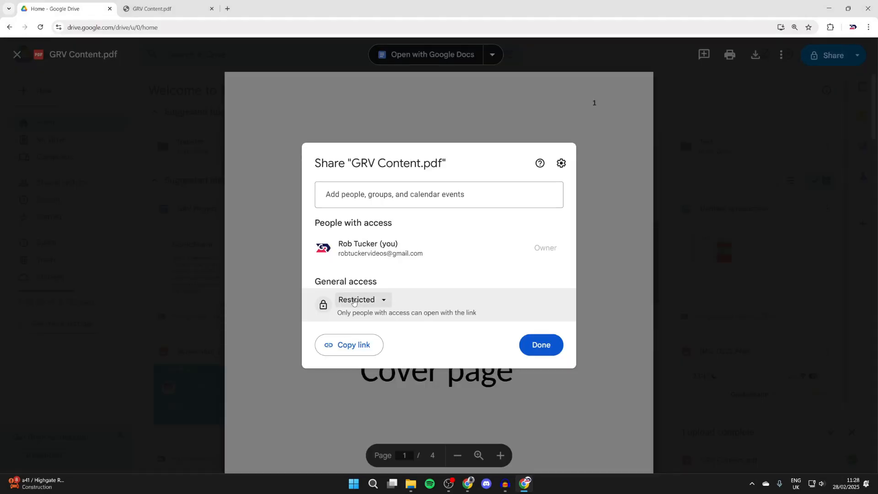
{"action": "left_click", "coordinate": [362, 299]}
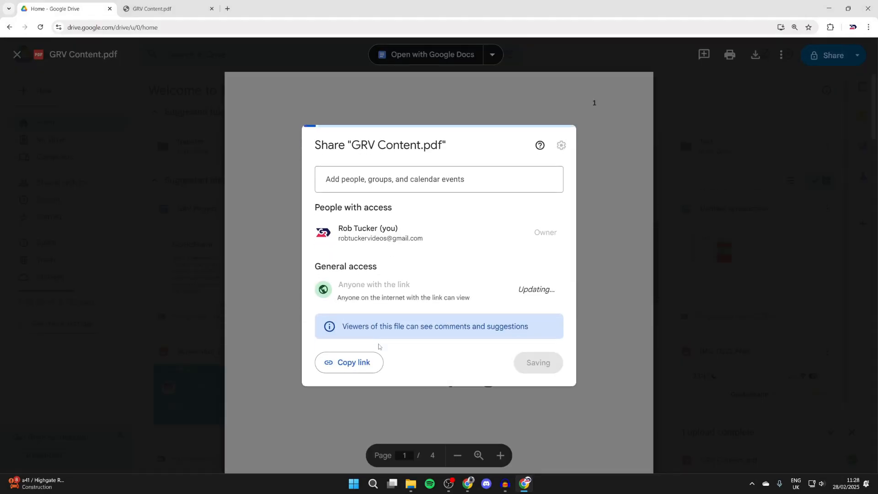
{"action": "left_click", "coordinate": [348, 362]}
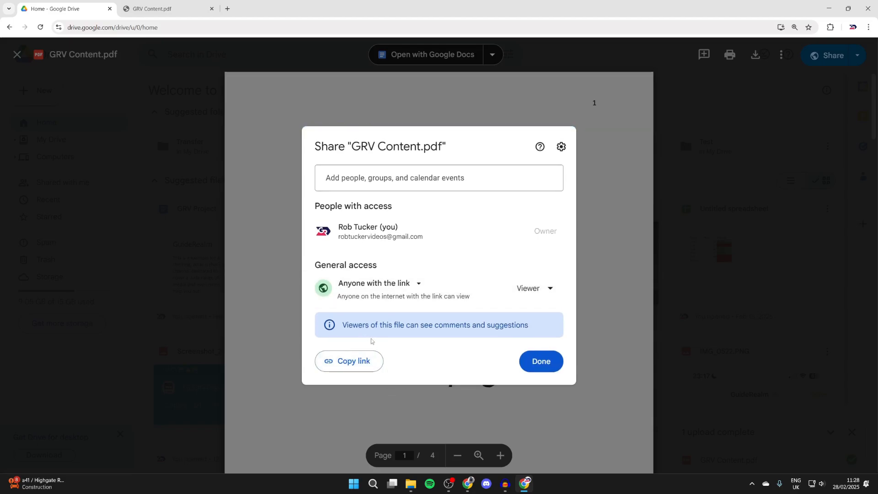
{"action": "left_click", "coordinate": [533, 288]}
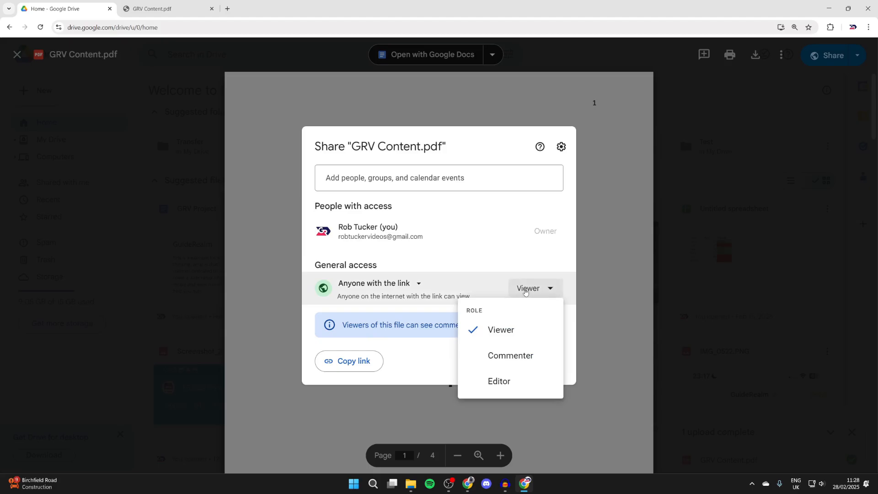